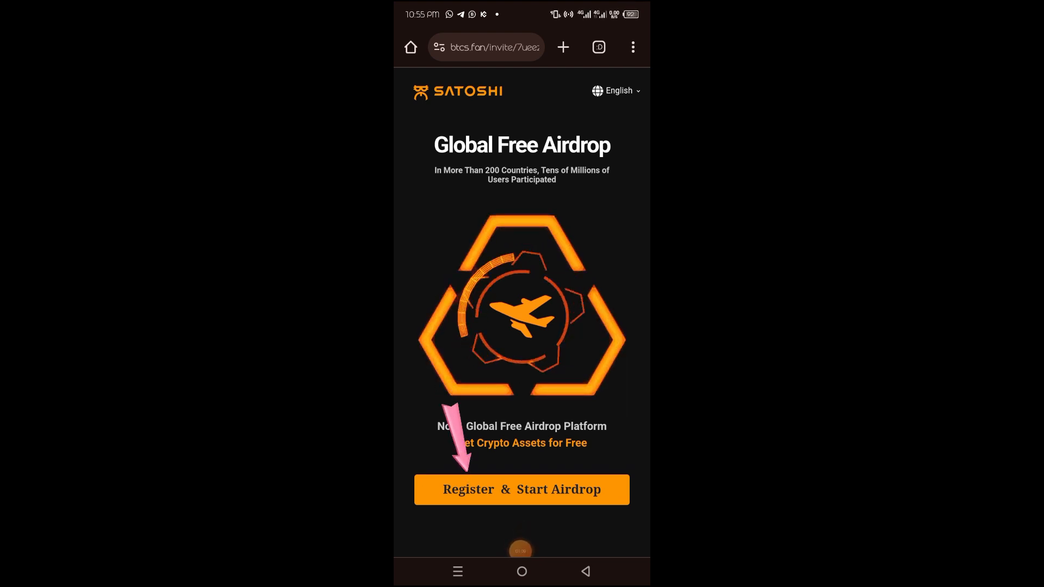
# - Start registration via 'Register & Start Airdrop' on the btcs.fan invite page
pyautogui.click(522, 490)
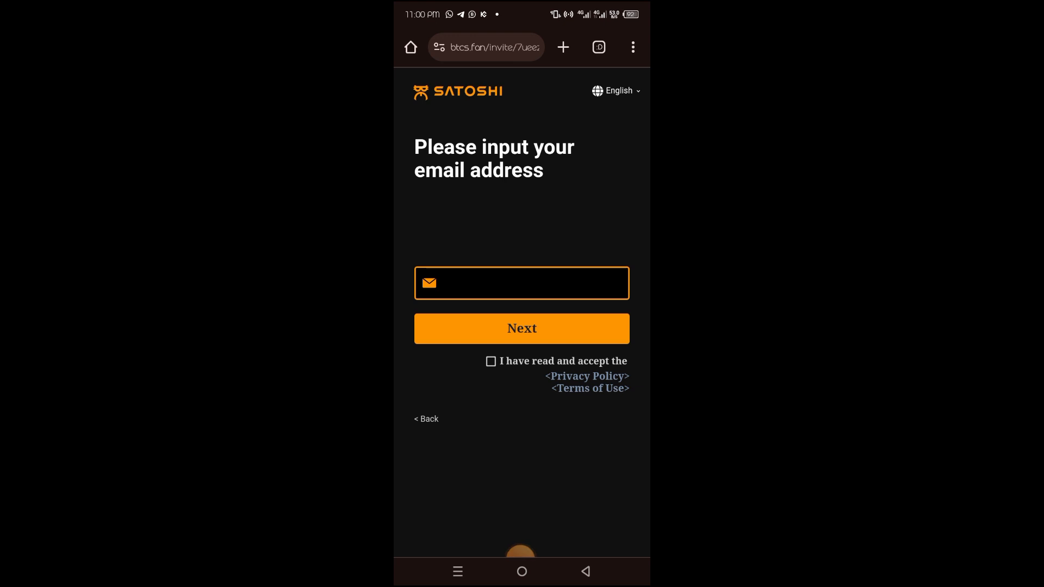
# - Submit the email address, then enter image captcha code 'Bqc' and submit it
pyautogui.click(522, 329)
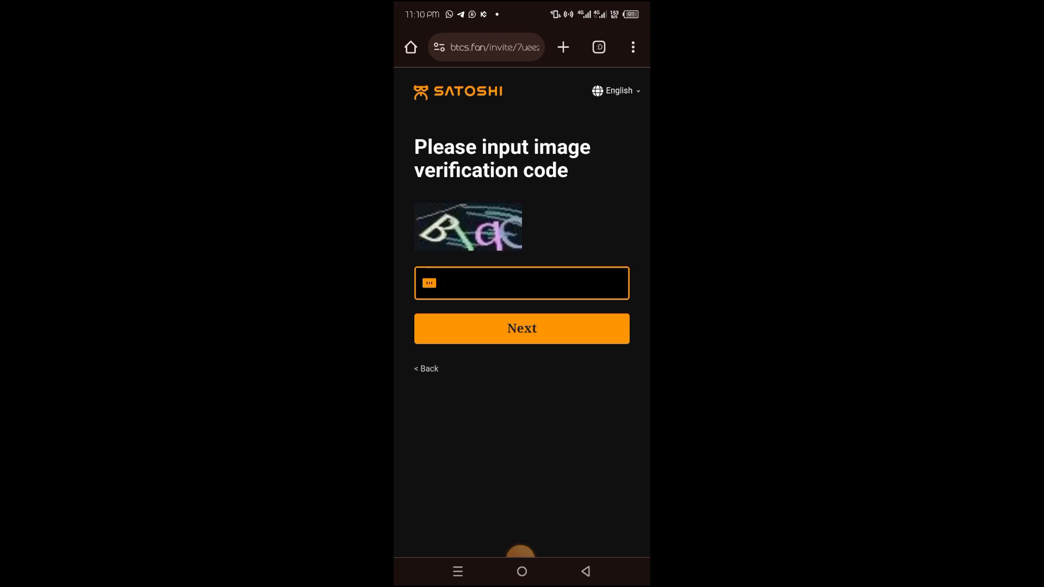
pyautogui.write('Bqc')
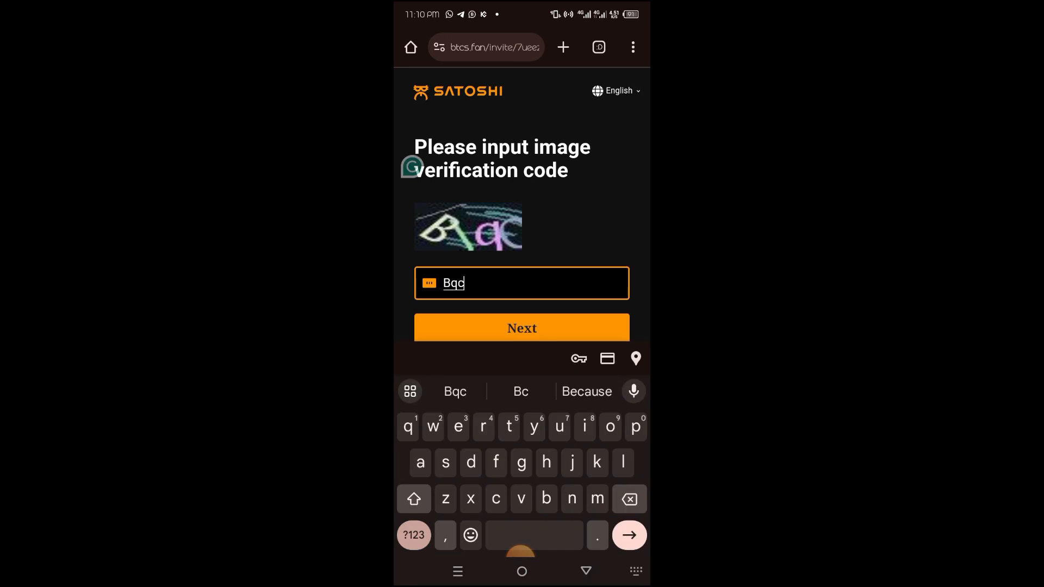
pyautogui.click(521, 328)
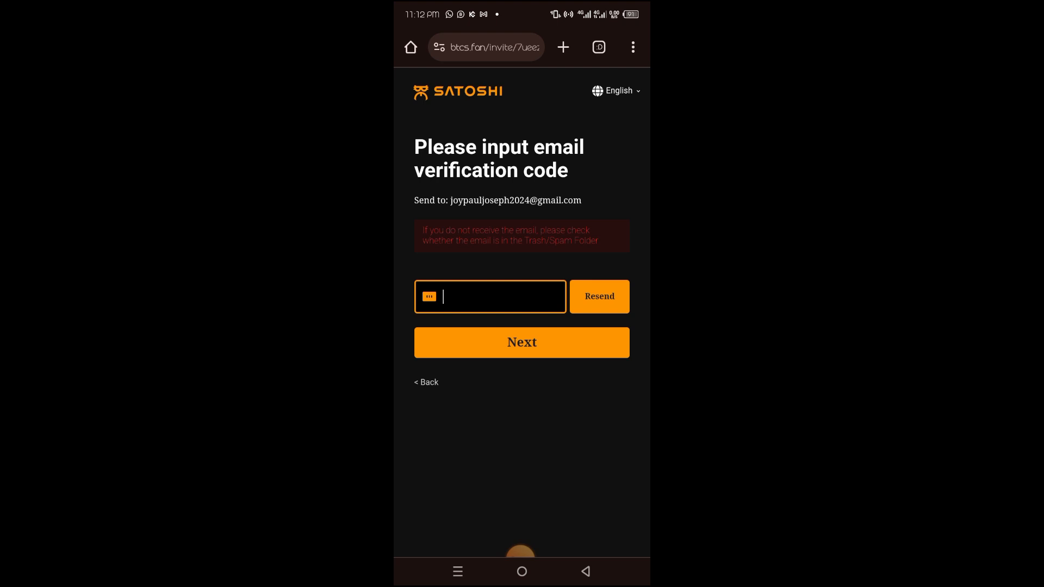
# - Enter the emailed verification code and continue to password setup
pyautogui.click(522, 342)
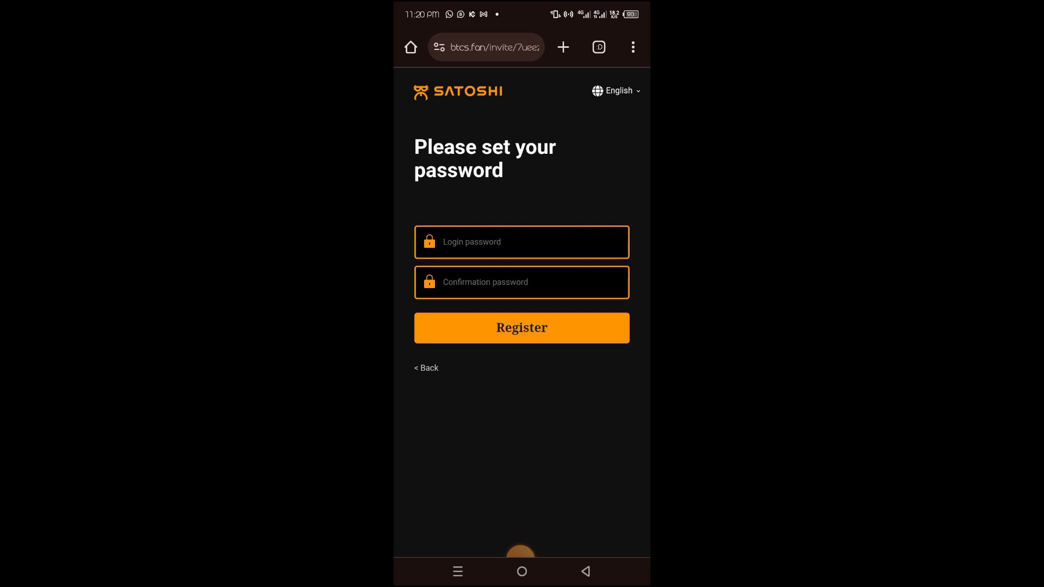
# - Enter and confirm the login password, then register the account
pyautogui.click(522, 328)
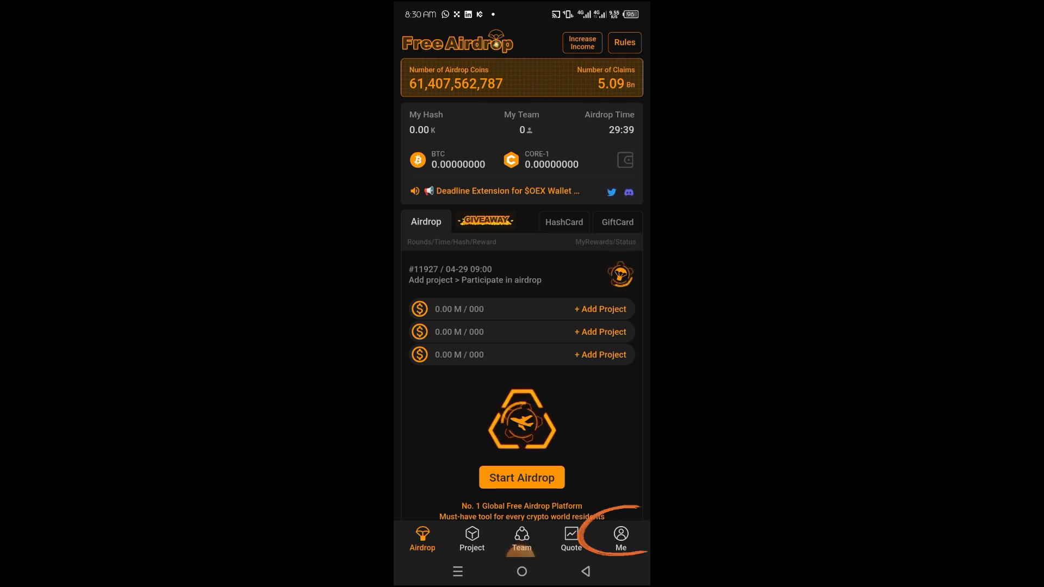
# - Go from the Me profile page to the login screen and clear the prefilled email
pyautogui.click(620, 539)
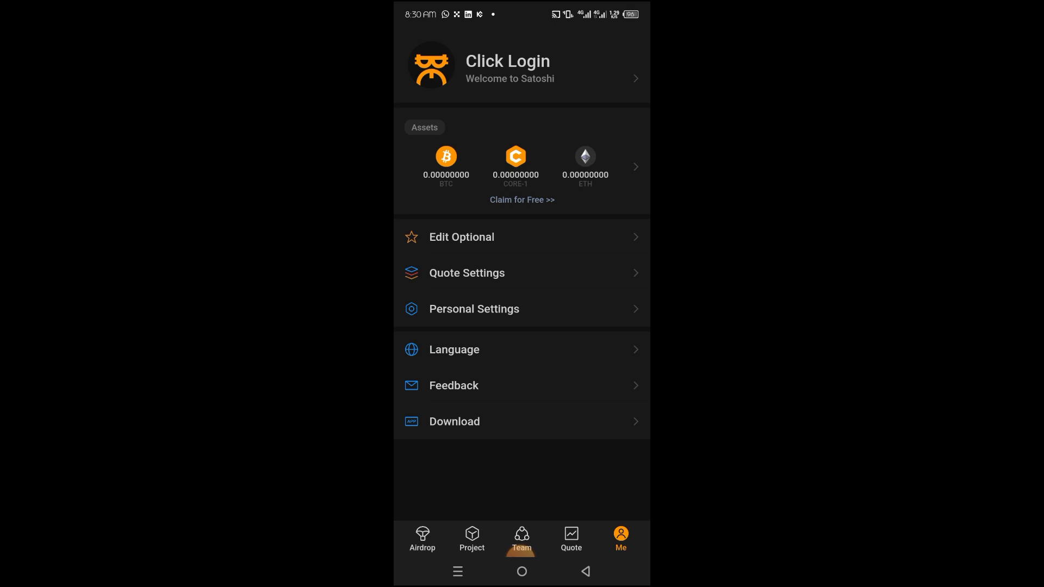
pyautogui.click(507, 69)
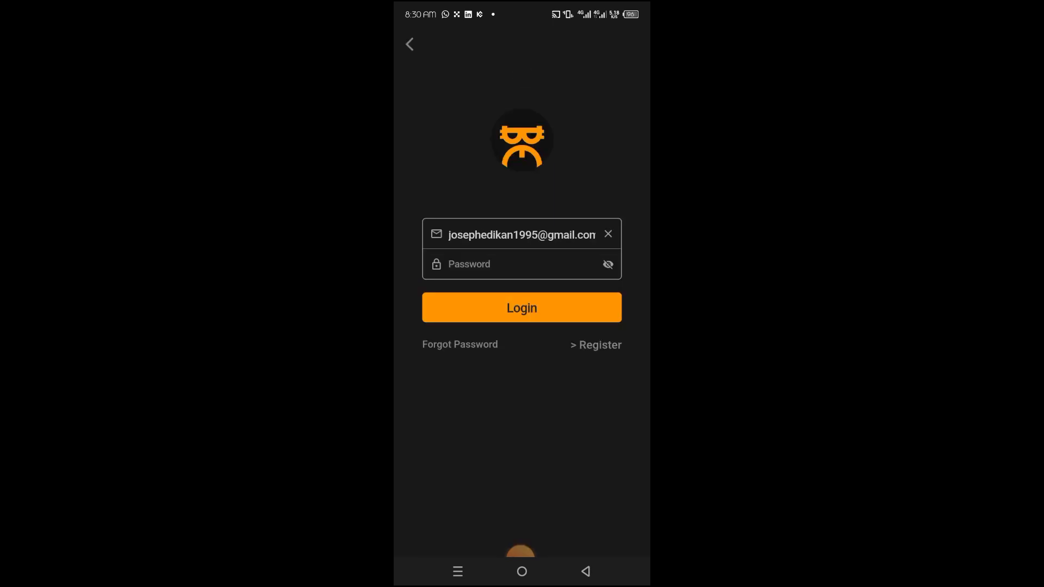
pyautogui.click(607, 234)
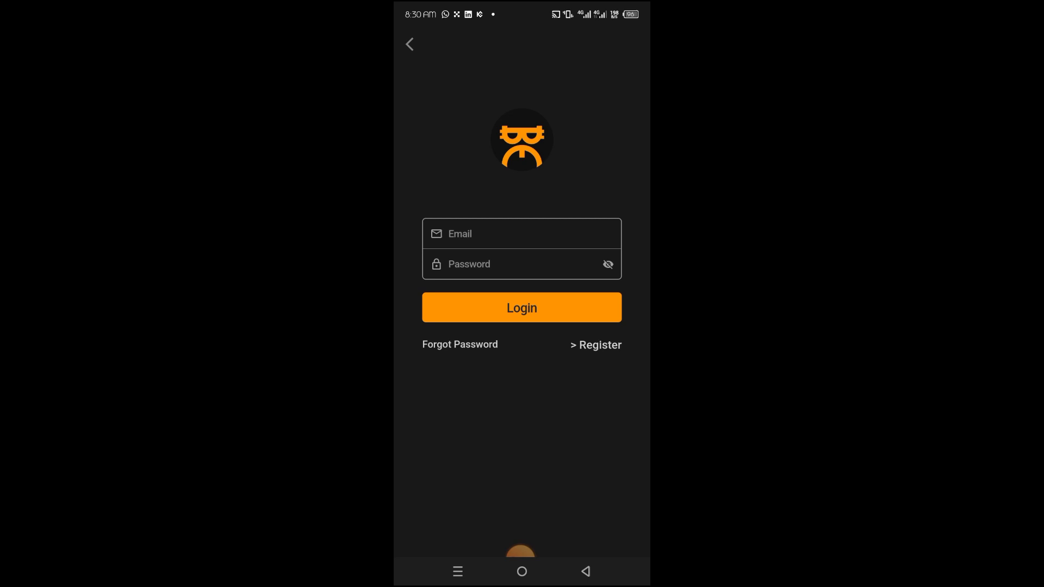
# - Log in with the new credentials and return to the Airdrop home page
pyautogui.click(522, 307)
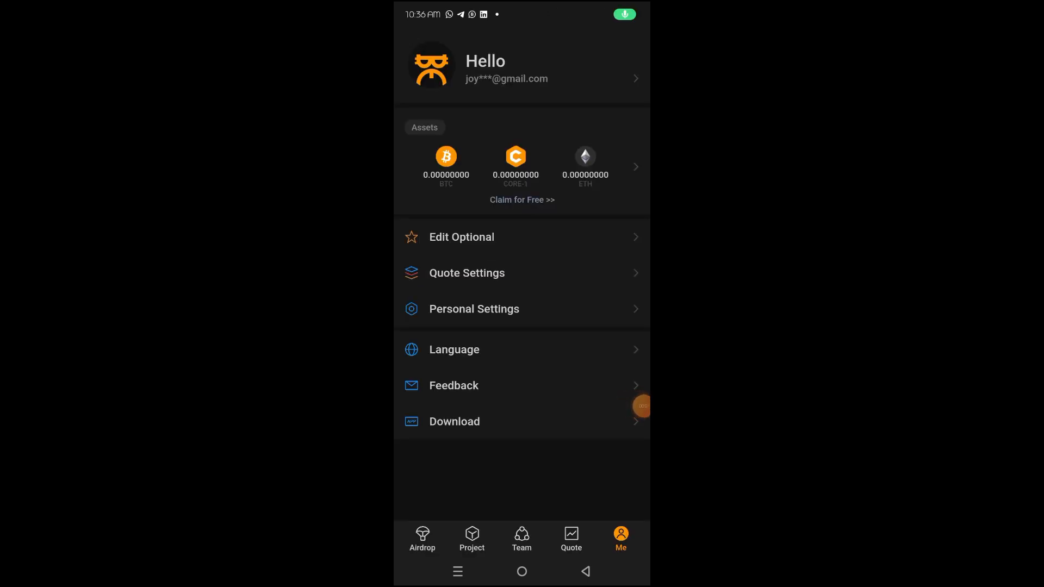
pyautogui.click(422, 538)
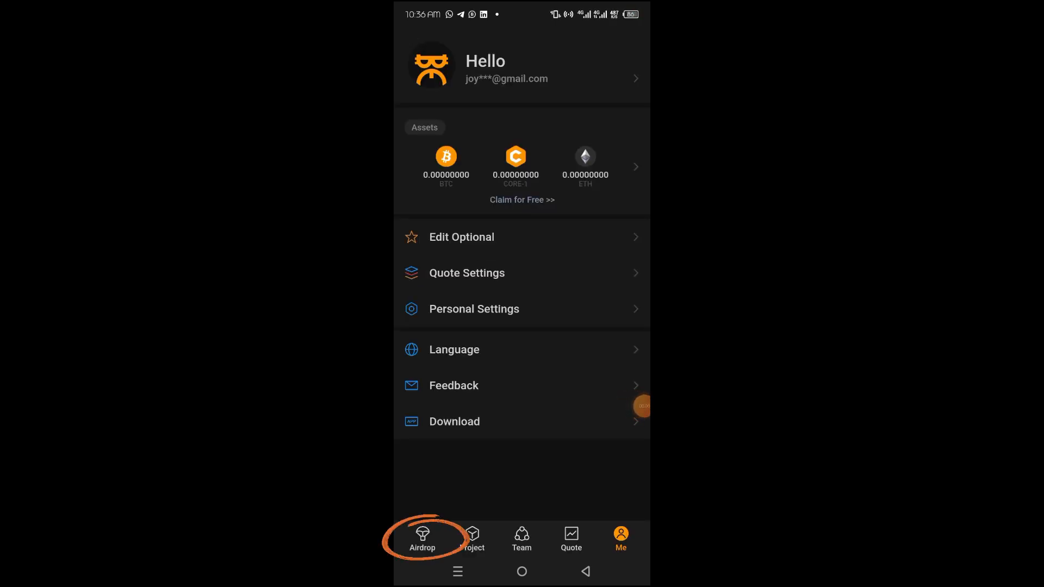
pyautogui.click(421, 539)
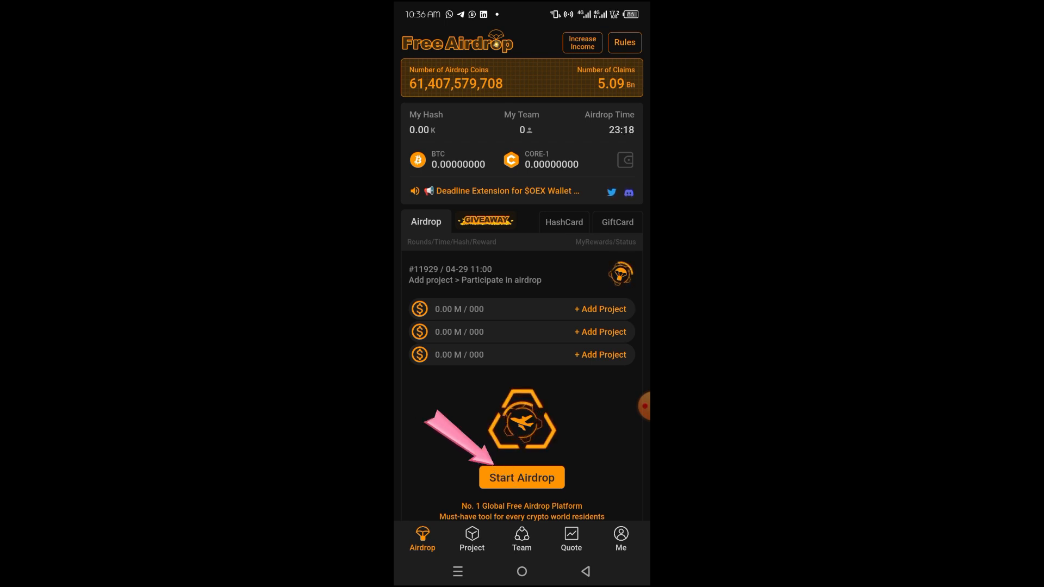
# - Start the airdrop, begin the not-a-robot verification, then view the profile assets
pyautogui.click(521, 477)
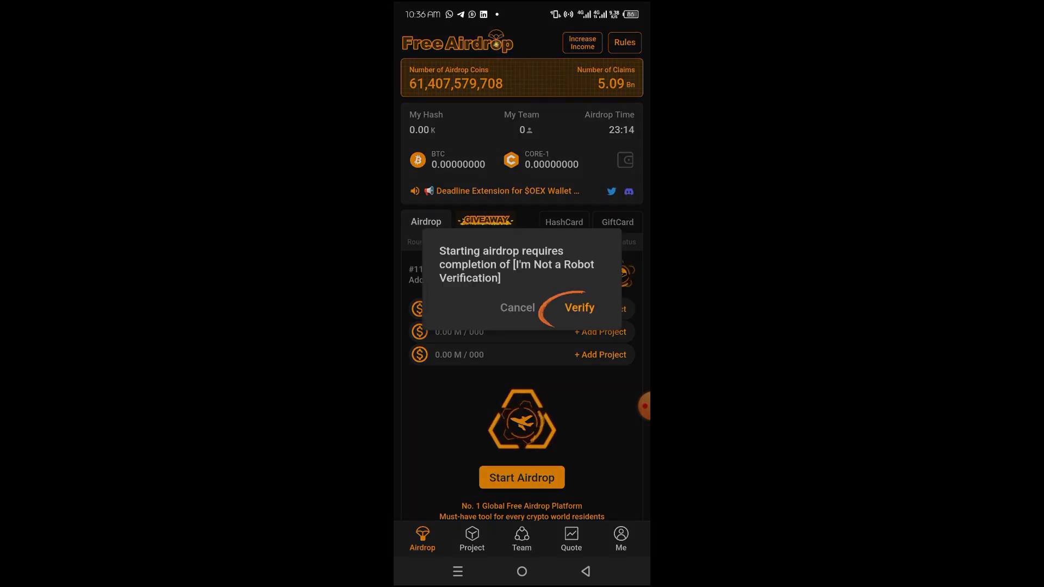
pyautogui.click(579, 308)
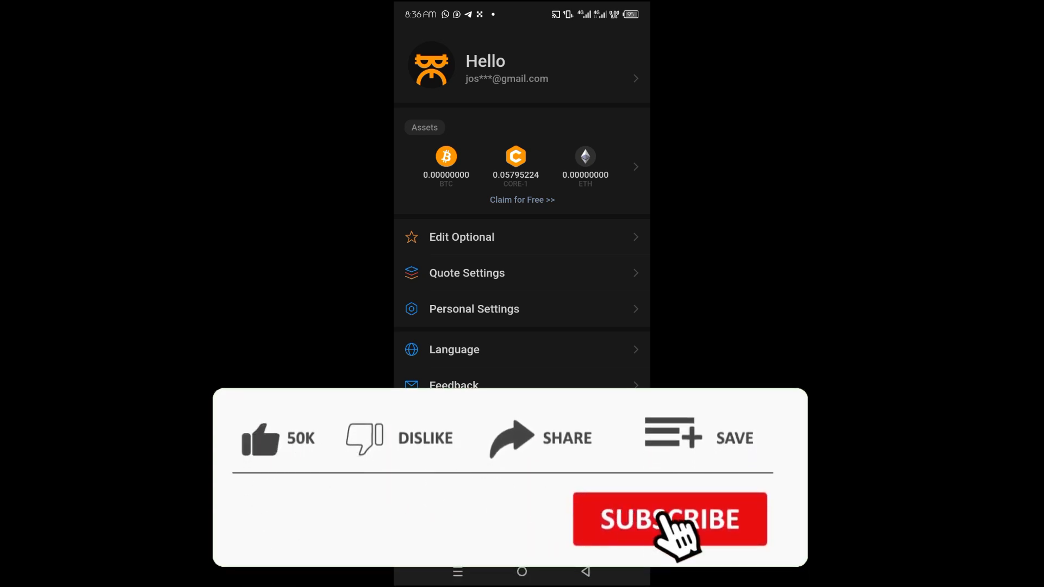
pyautogui.click(669, 519)
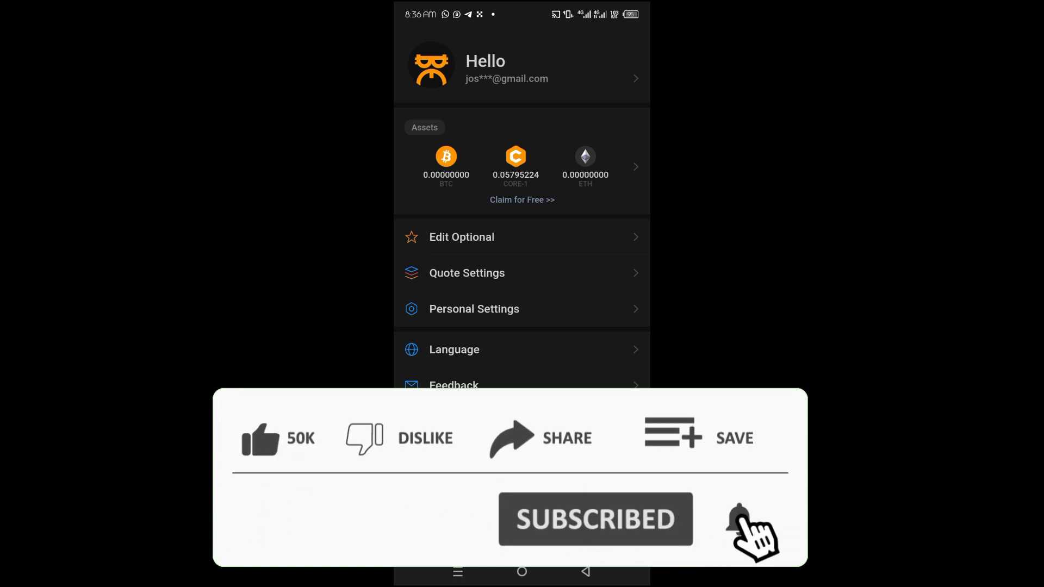